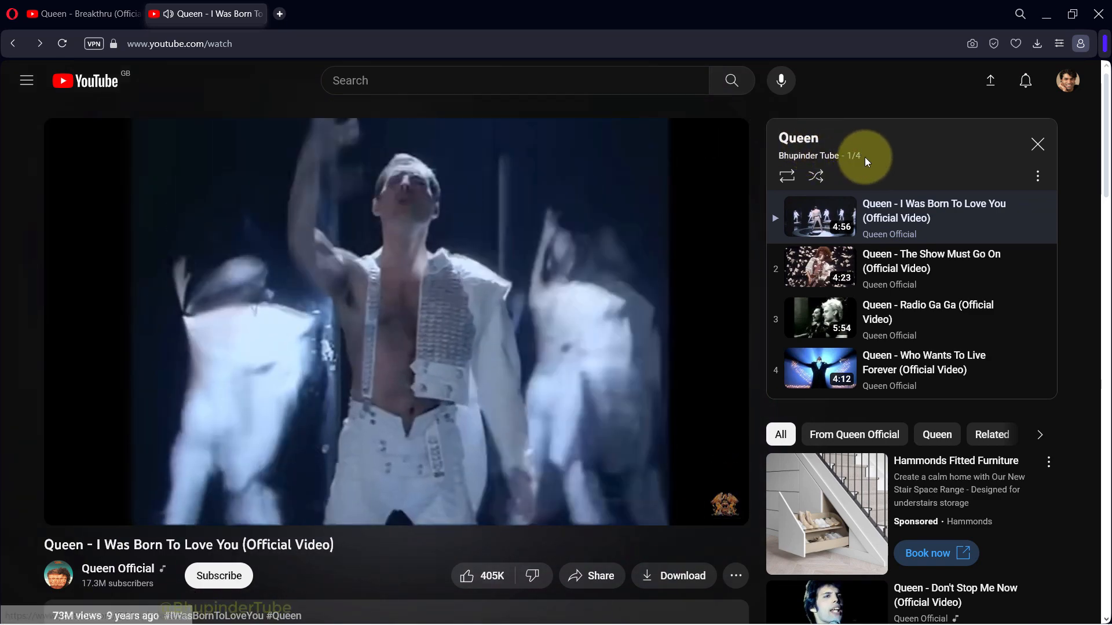
Try Add videos from the Queen playlist's ⋮ menu, hitting a Google sign-in prompt.
{"action": "left_click", "coordinate": [808, 155]}
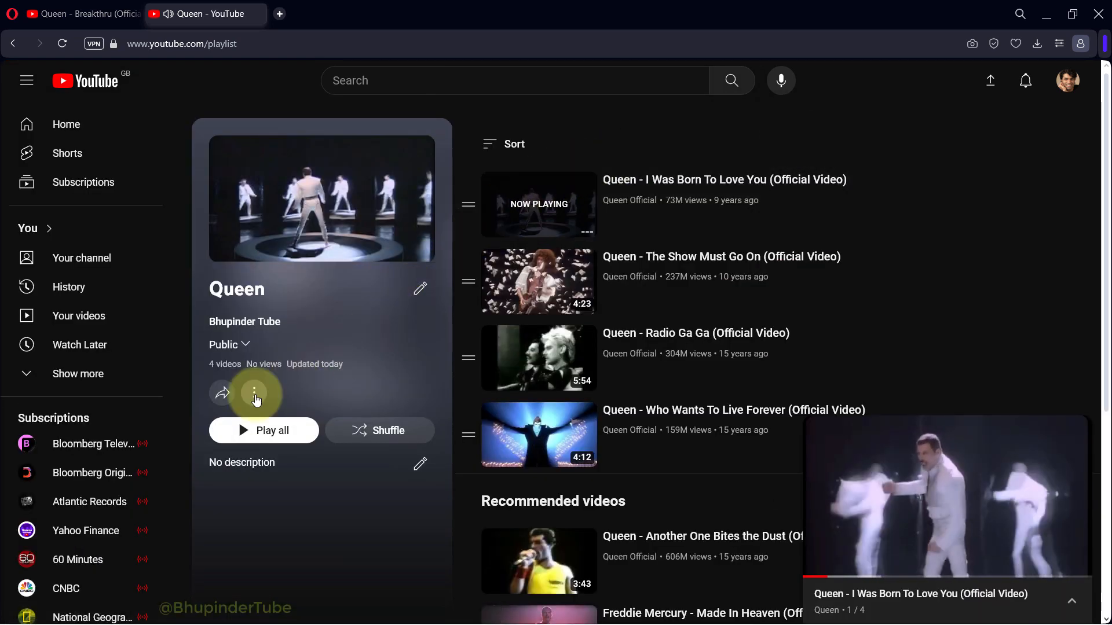
{"action": "left_click", "coordinate": [253, 393]}
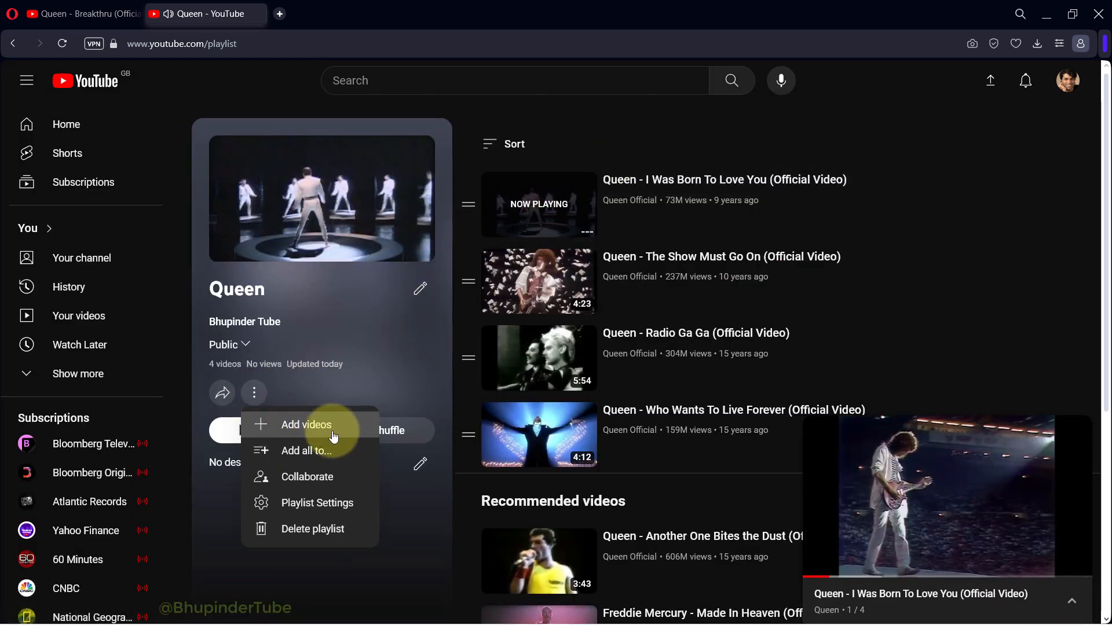
{"action": "left_click", "coordinate": [306, 425]}
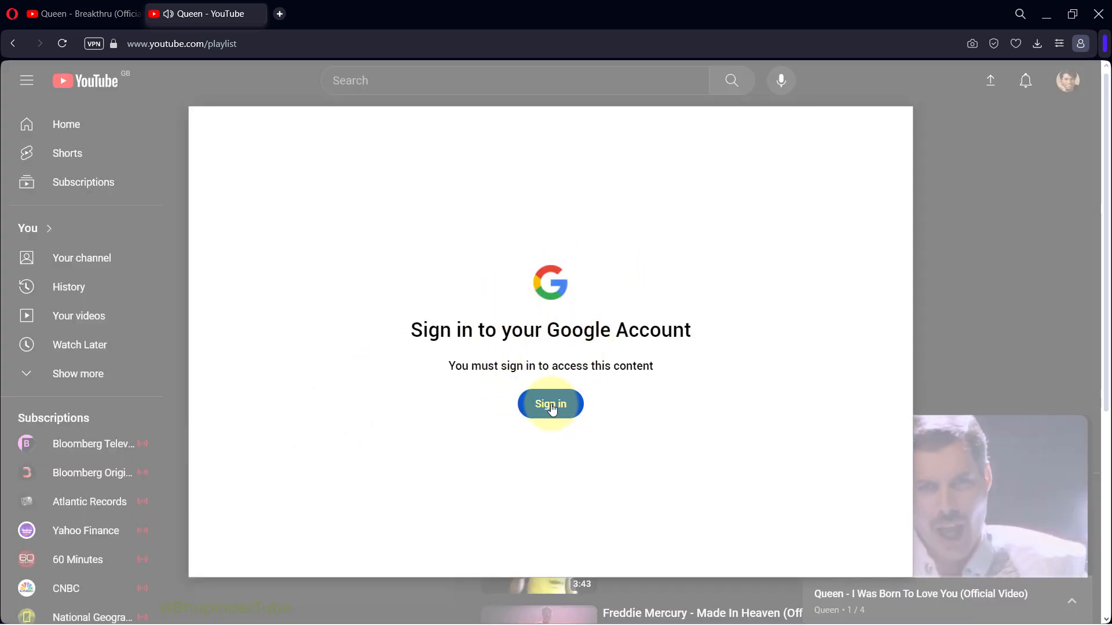
{"action": "mouse_move", "coordinate": [701, 300]}
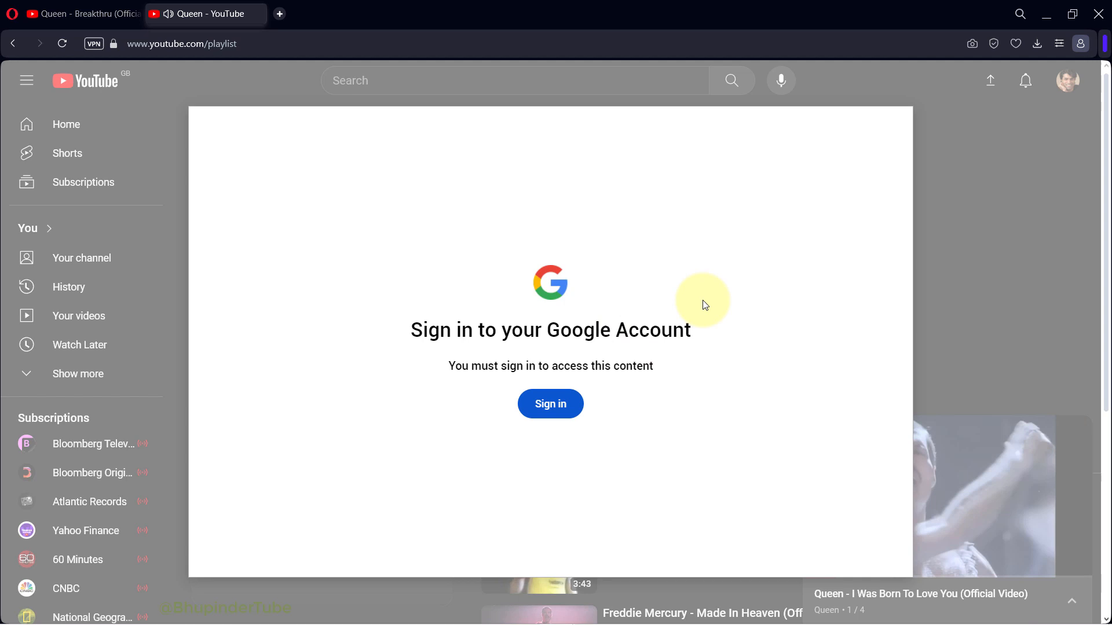
{"action": "mouse_move", "coordinate": [912, 143]}
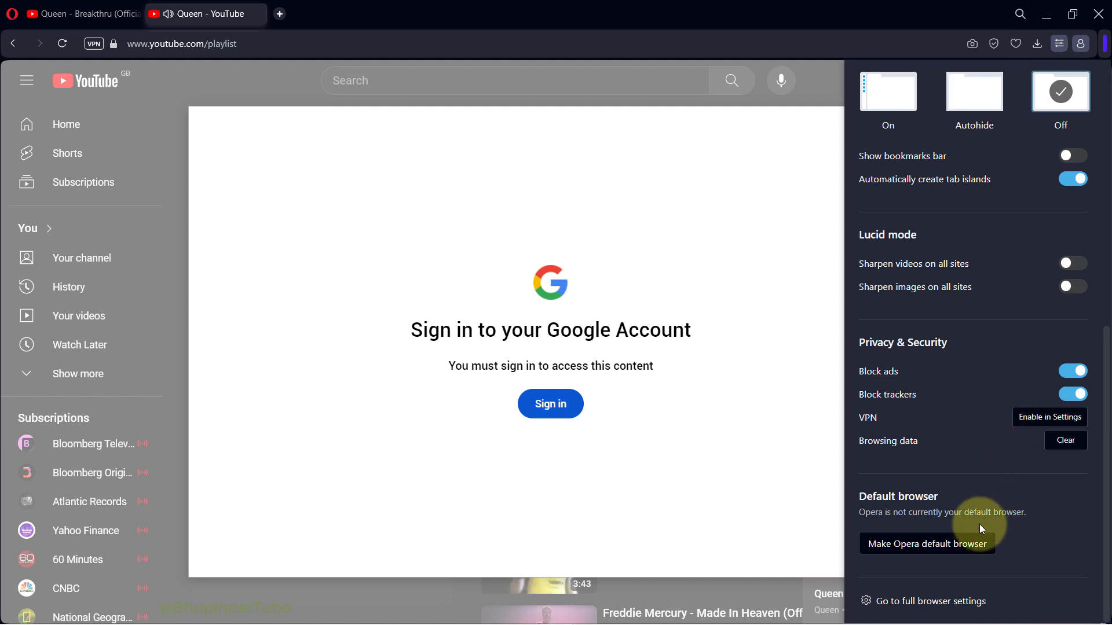
{"action": "mouse_move", "coordinate": [925, 608]}
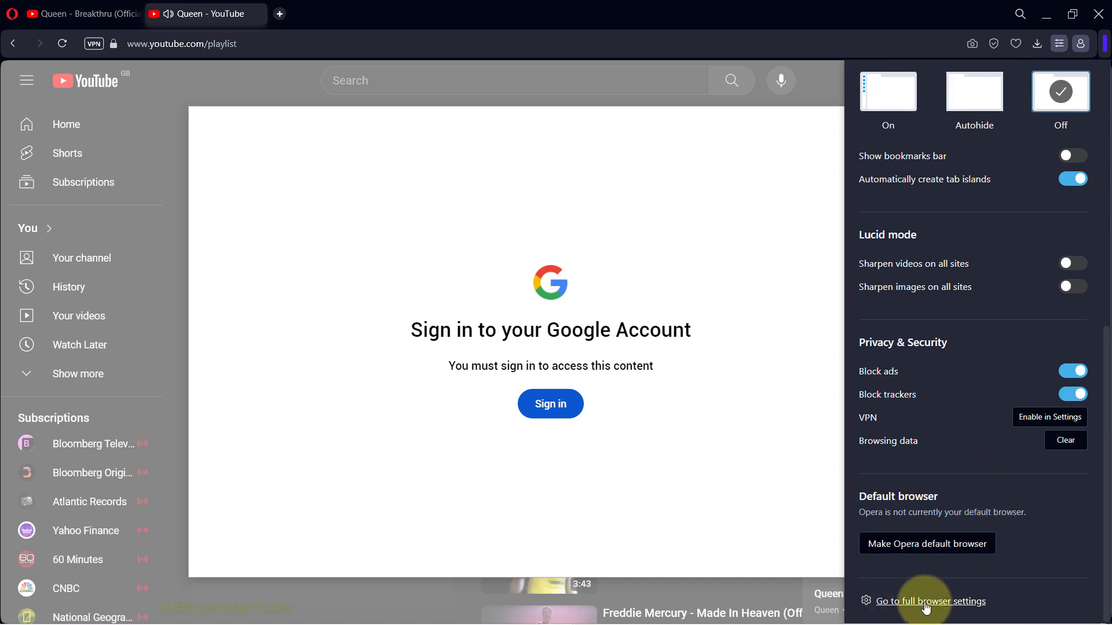
Go to Opera's full browser settings and reach the Privacy and security section.
{"action": "left_click", "coordinate": [930, 601]}
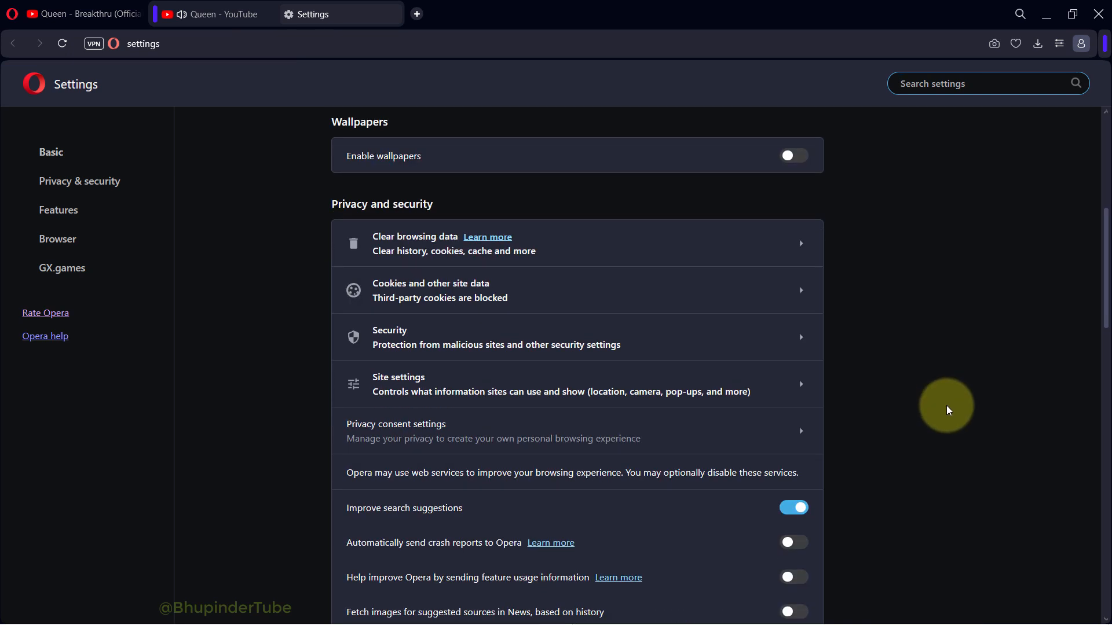
{"action": "scroll", "scroll_direction": "down", "scroll_amount": 3}
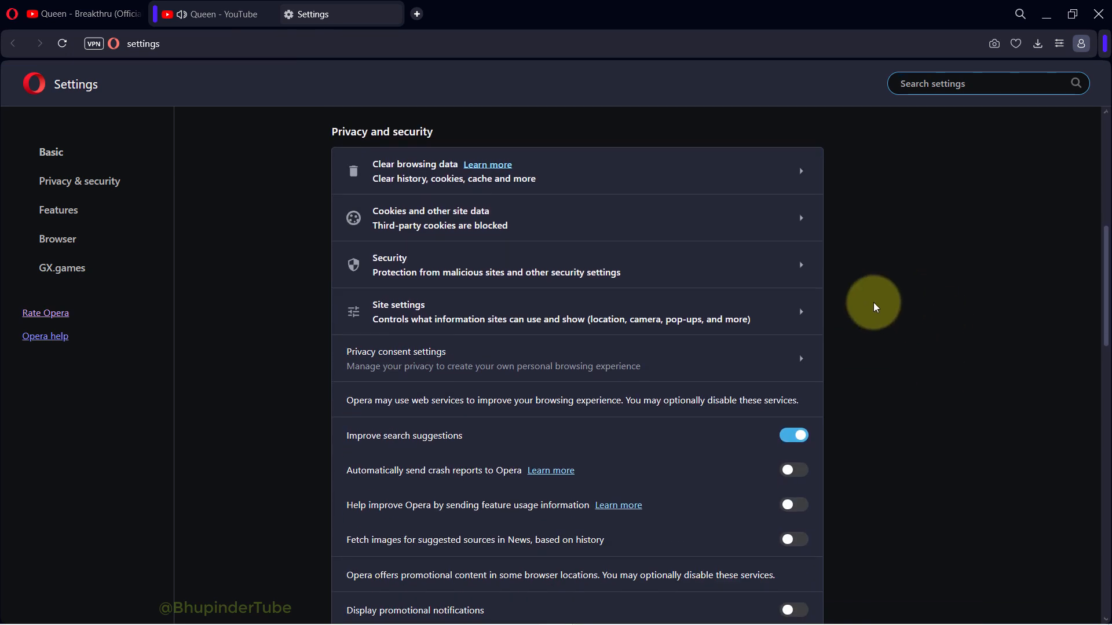
View Cookies and other site data down to Customised behaviours, with third-party cookies blocked.
{"action": "left_click", "coordinate": [430, 217]}
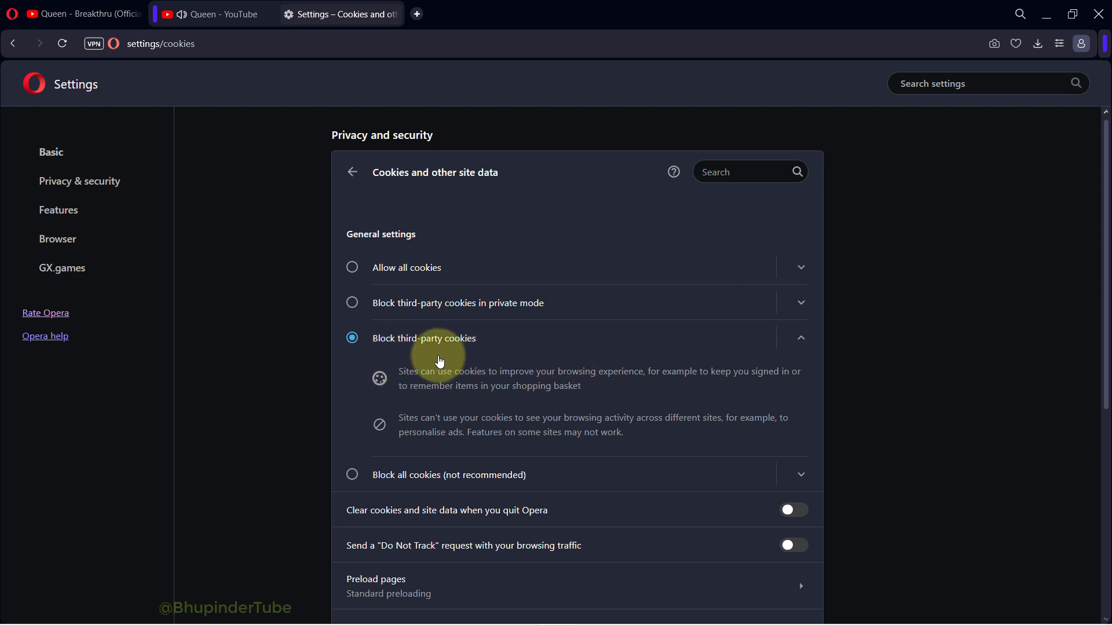
{"action": "mouse_move", "coordinate": [1012, 357]}
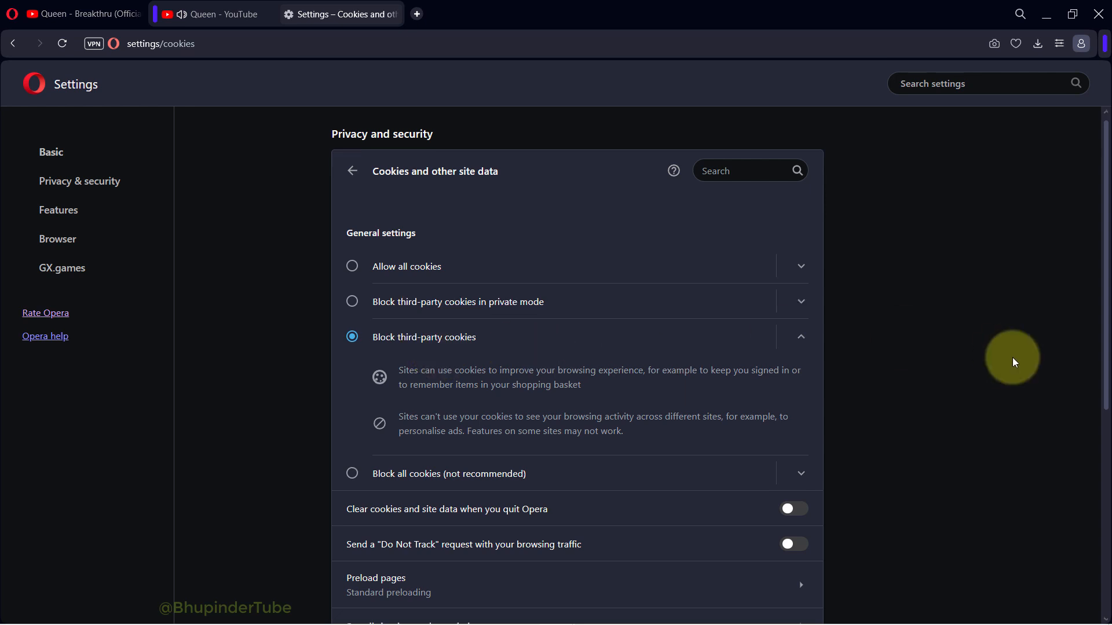
{"action": "scroll", "scroll_direction": "down", "scroll_amount": 3}
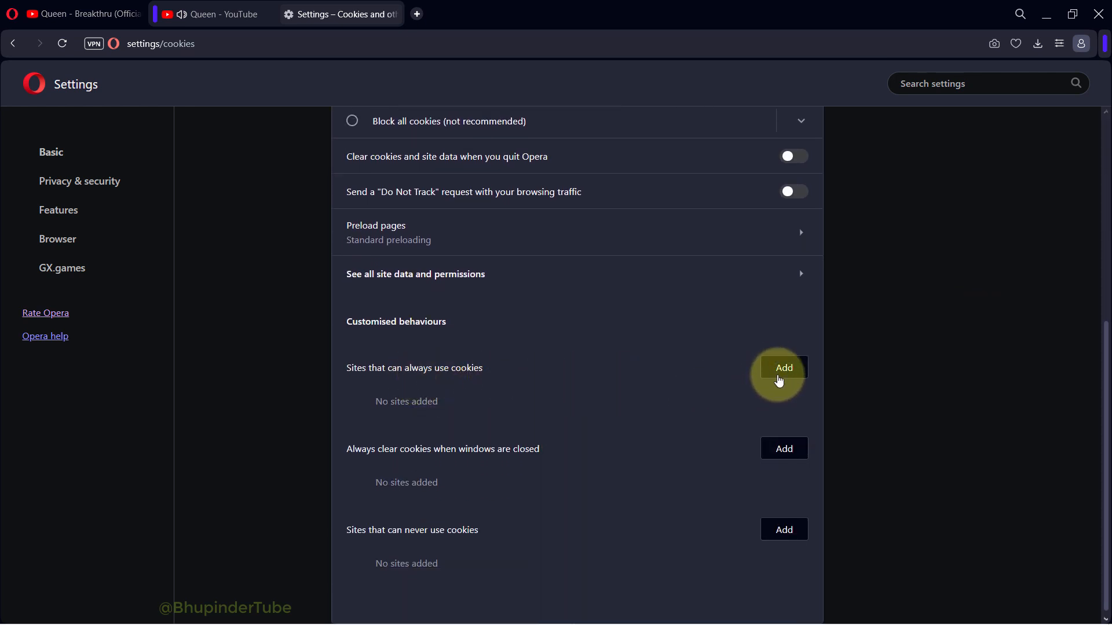
{"action": "left_click", "coordinate": [783, 368]}
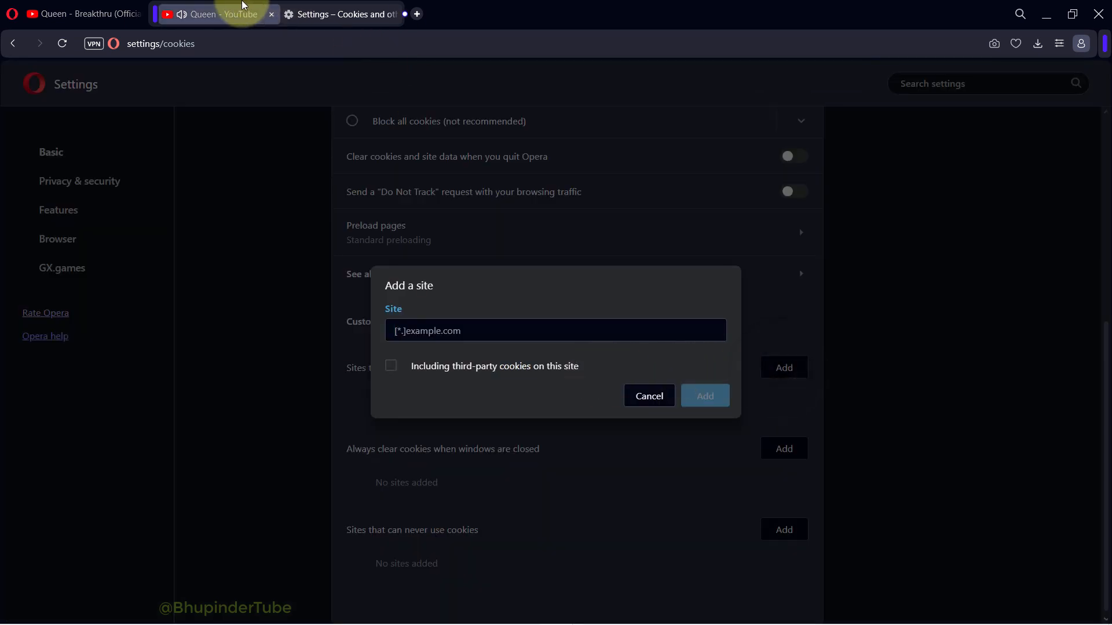
{"action": "left_click", "coordinate": [214, 14]}
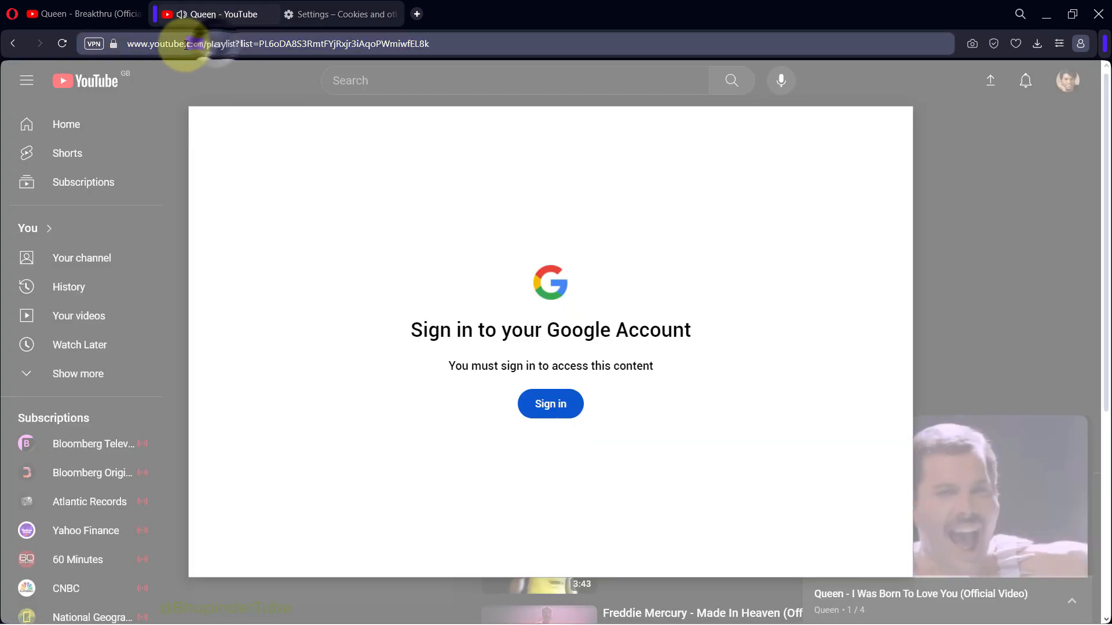
{"action": "right_click", "coordinate": [186, 43]}
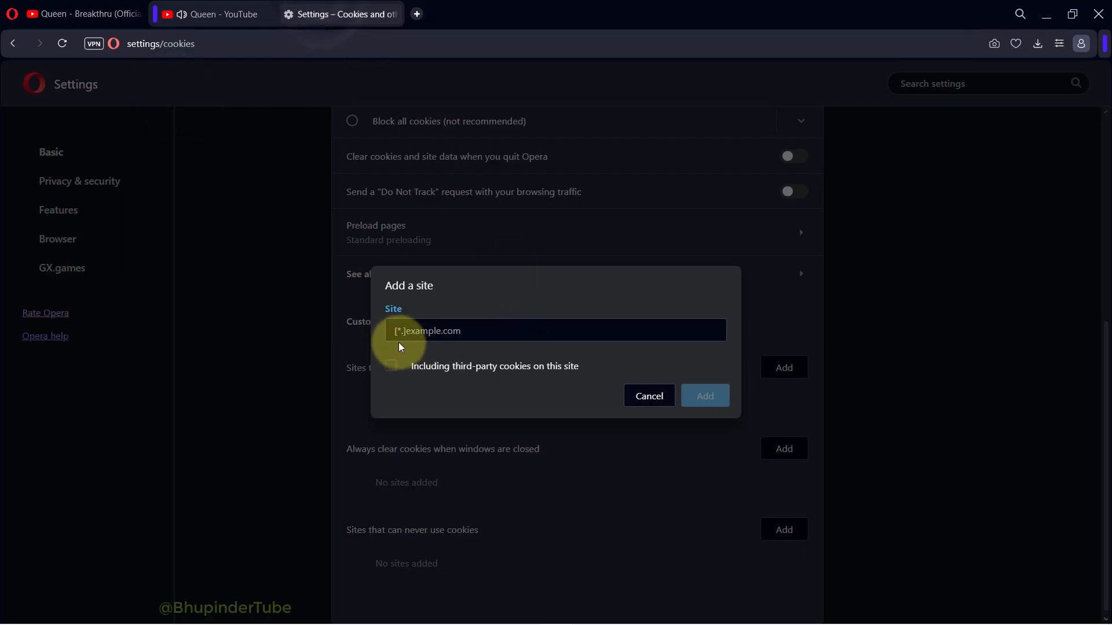
{"action": "type", "text": "https://www.youtube.com"}
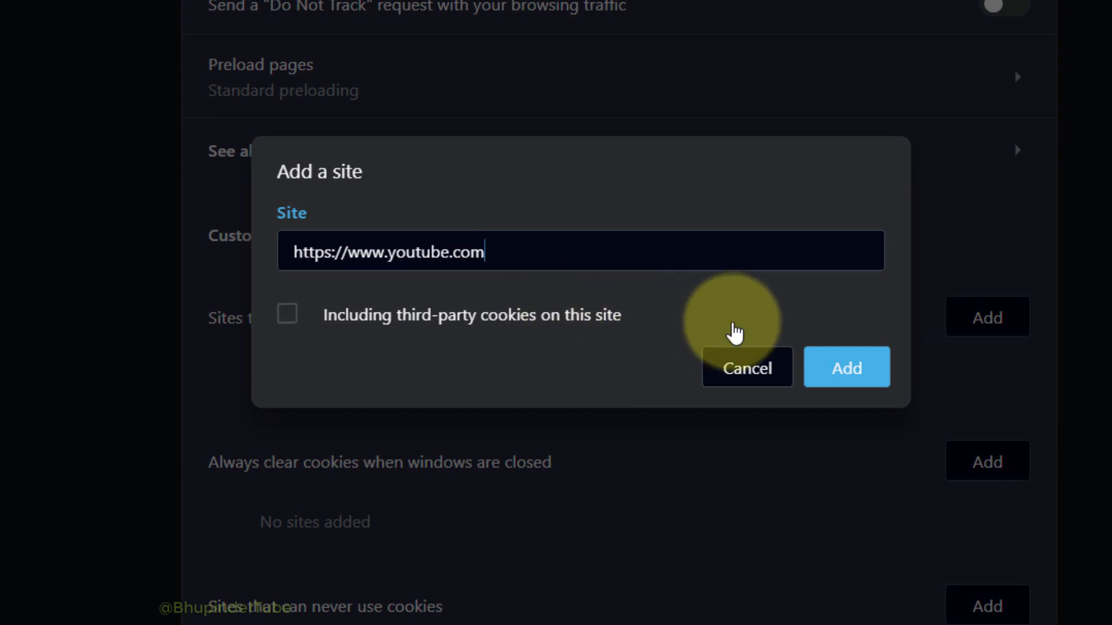
{"action": "mouse_move", "coordinate": [454, 353]}
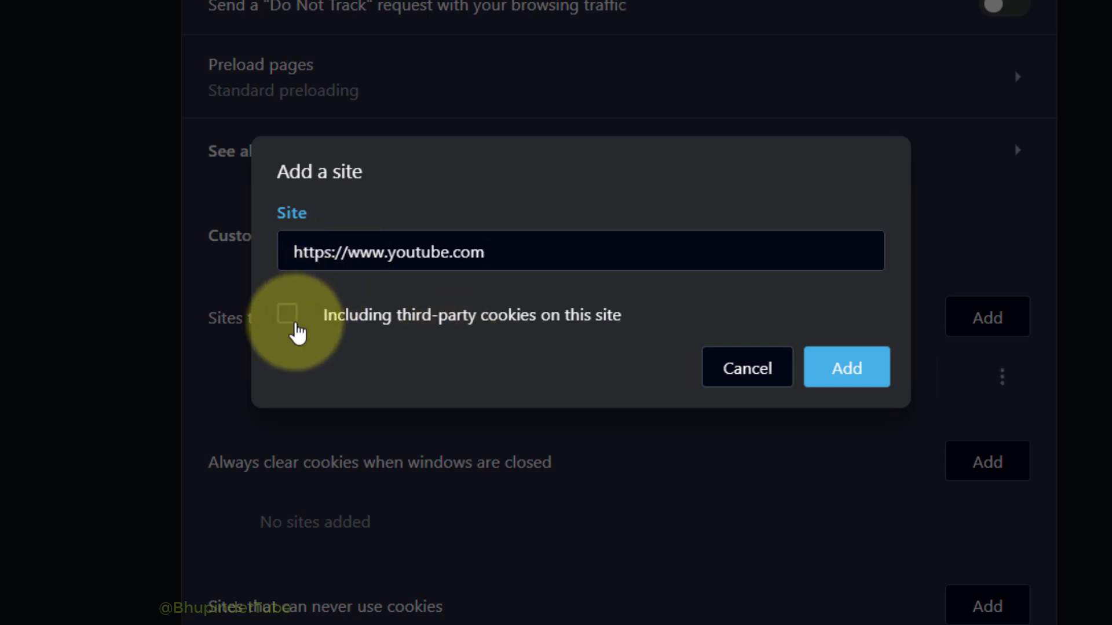
{"action": "left_click", "coordinate": [287, 313]}
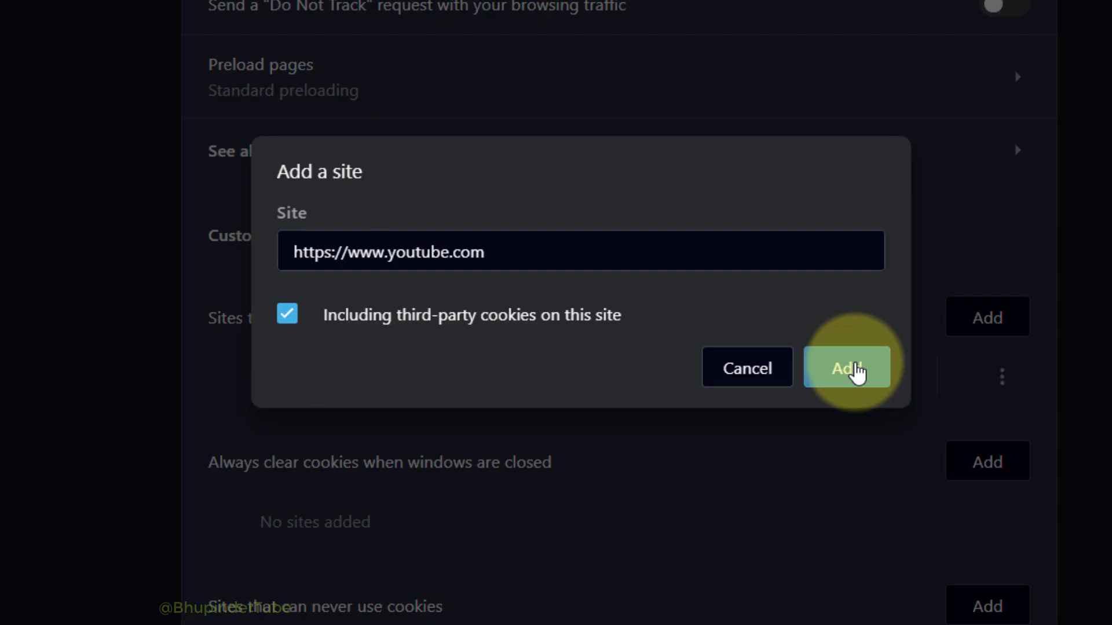
{"action": "left_click", "coordinate": [845, 369]}
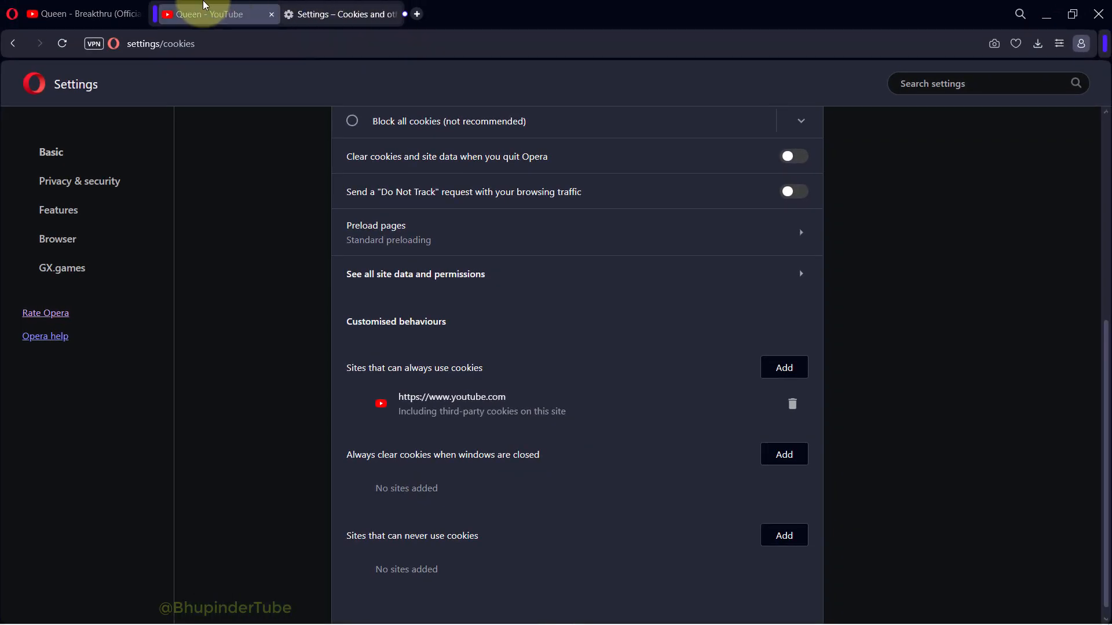
Add Queen - Breakthru (Official Video Remastered) to the playlist via its link, making 5 videos.
{"action": "left_click", "coordinate": [213, 14]}
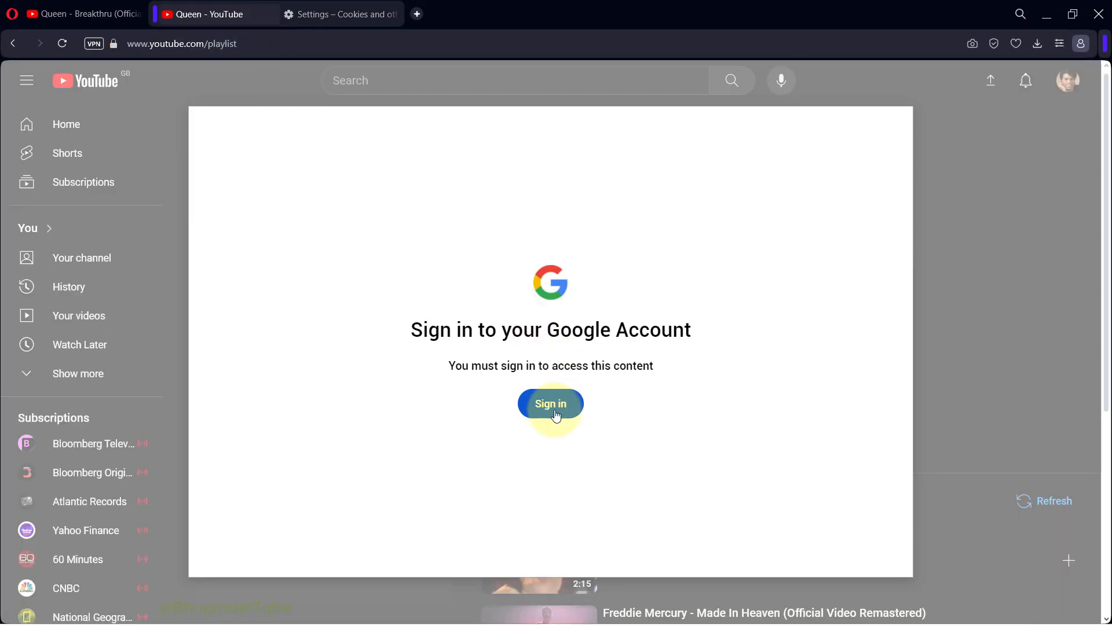
{"action": "left_click", "coordinate": [550, 403]}
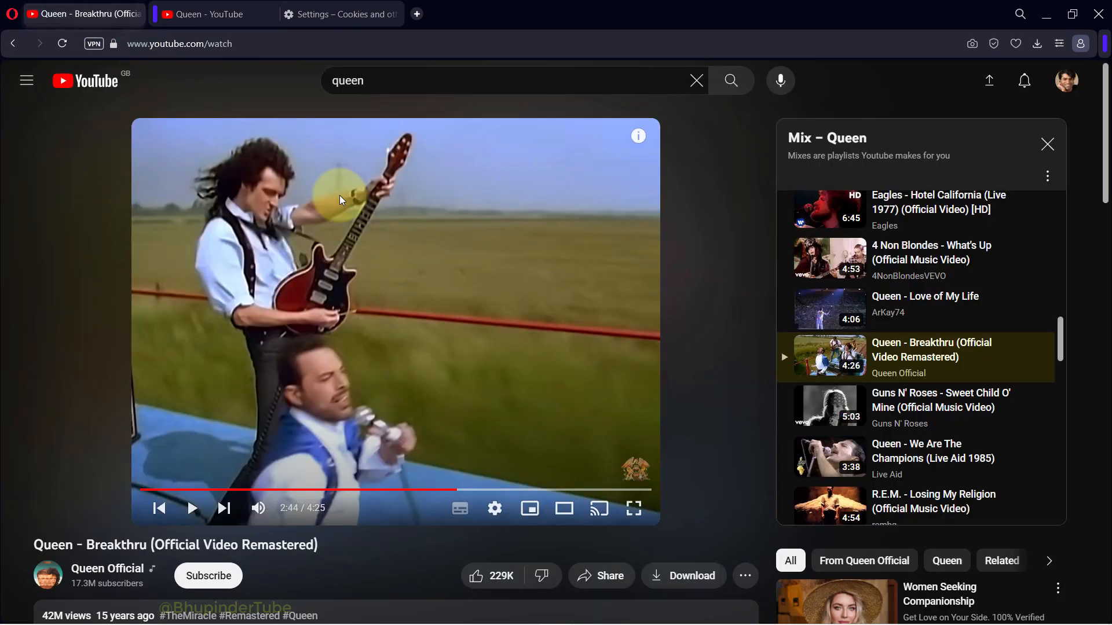
{"action": "right_click", "coordinate": [227, 43]}
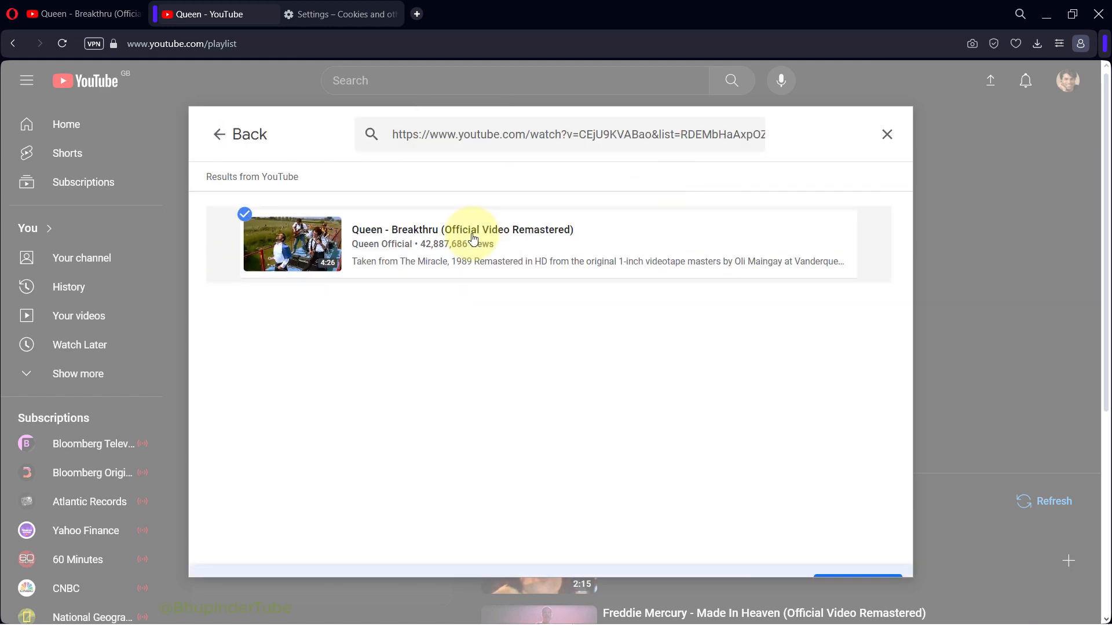
{"action": "left_click", "coordinate": [886, 135]}
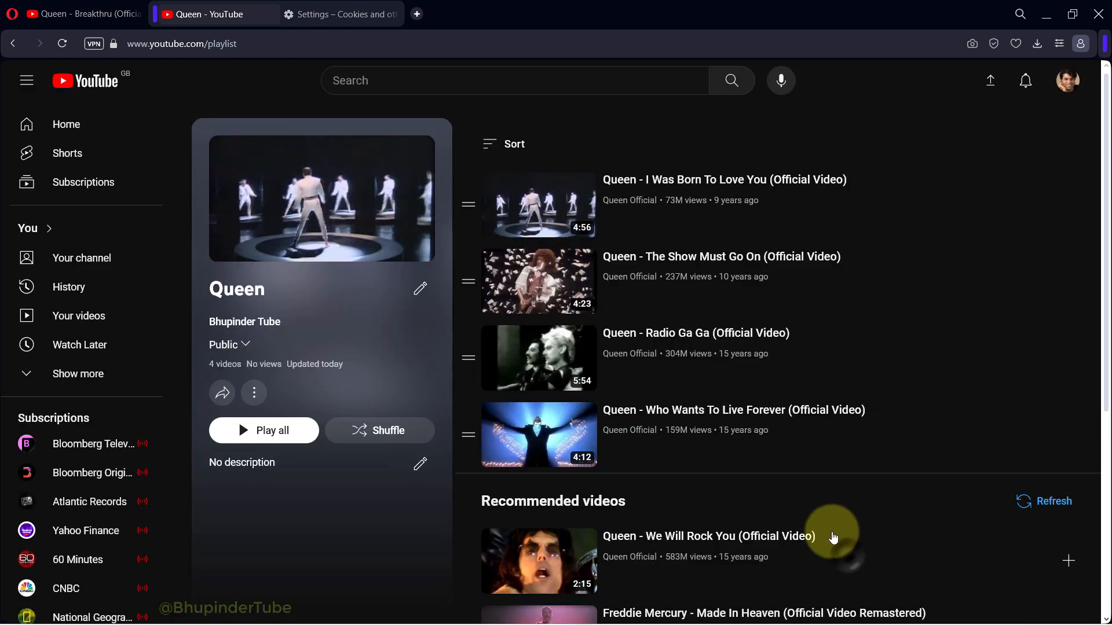
{"action": "left_click", "coordinate": [1068, 560]}
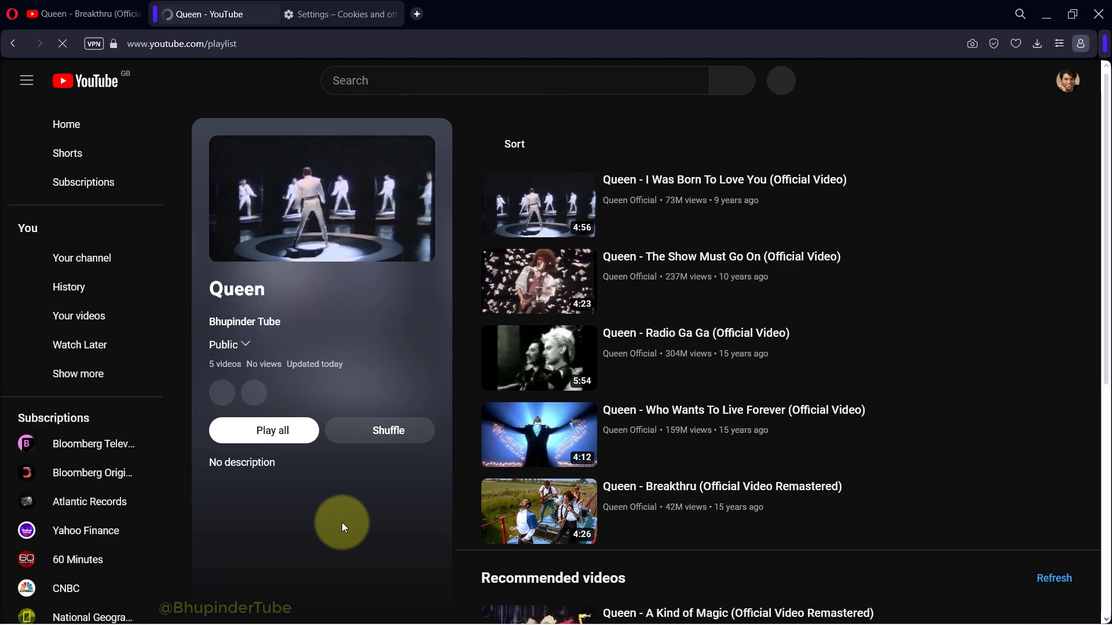